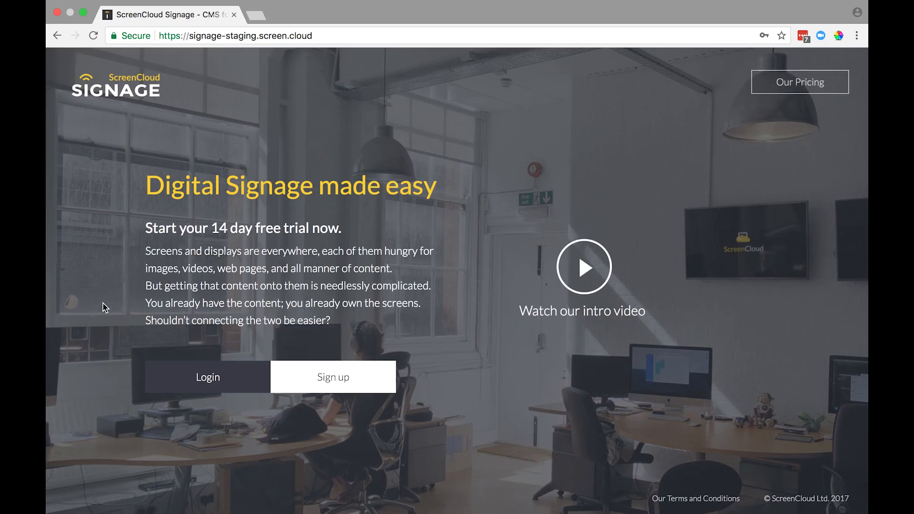
mouse_move(198, 377)
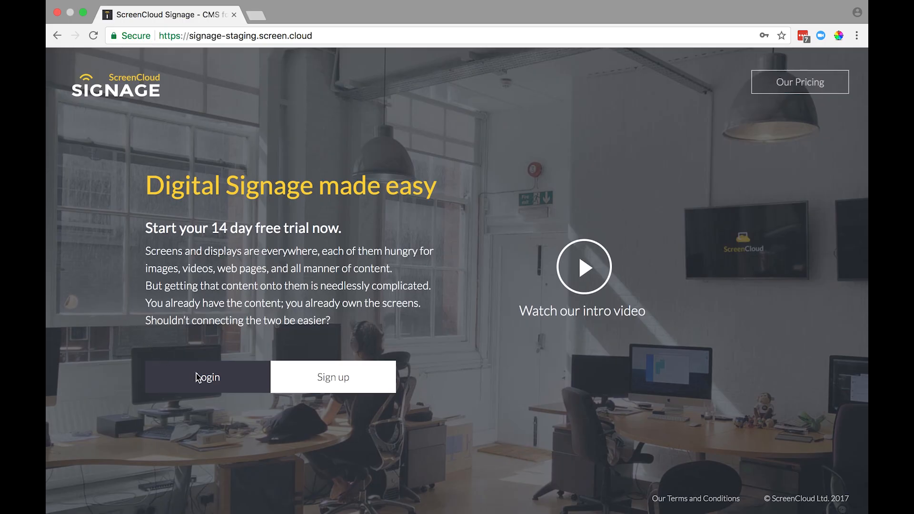
- Sign in to the ScreenCloud account and land on the Screens dashboard
click(206, 377)
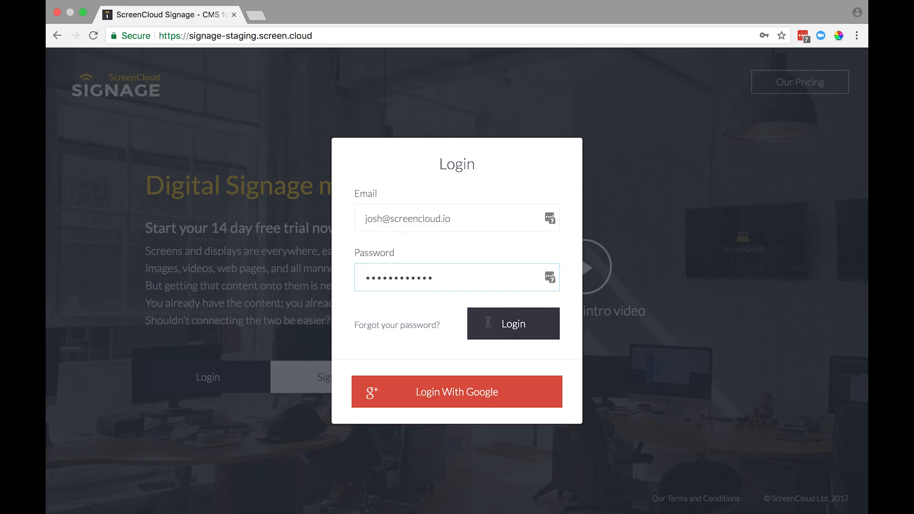
click(512, 324)
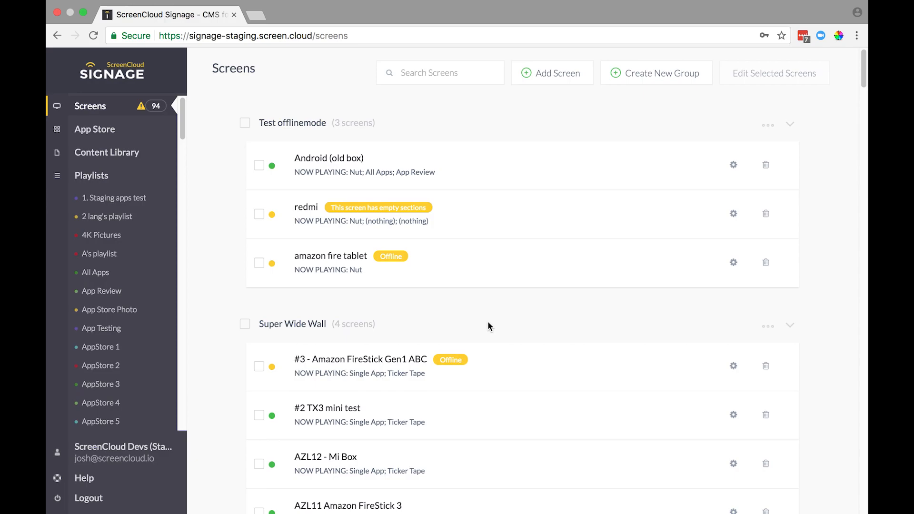
- Add the Digital Menu app from the App Store and launch its configuration editor
click(95, 129)
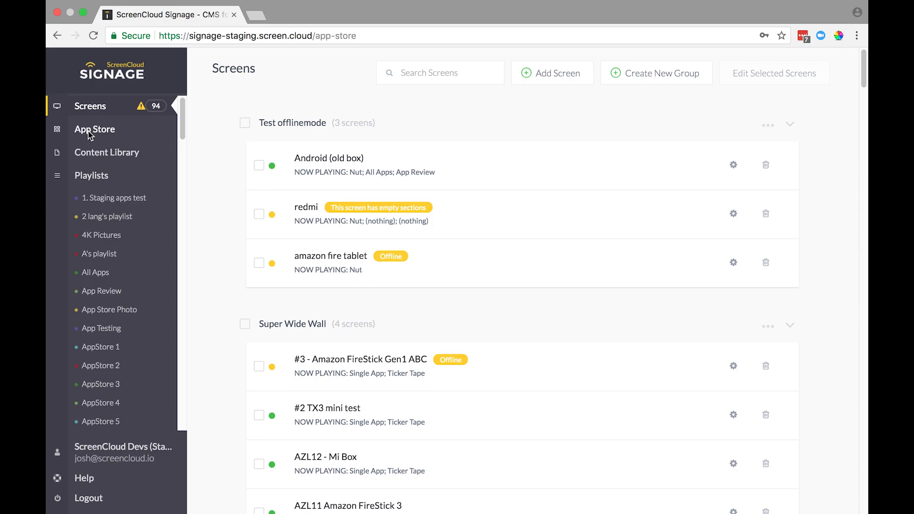
click(94, 129)
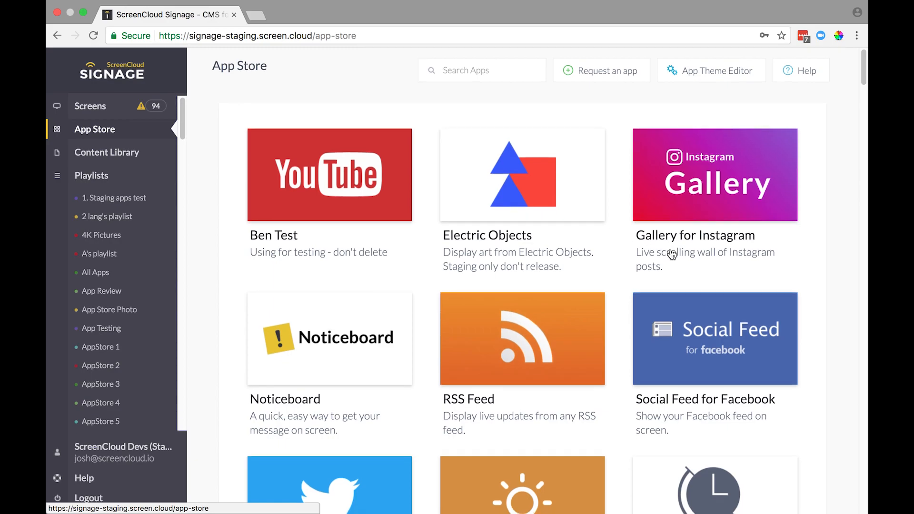
scroll(down, 3)
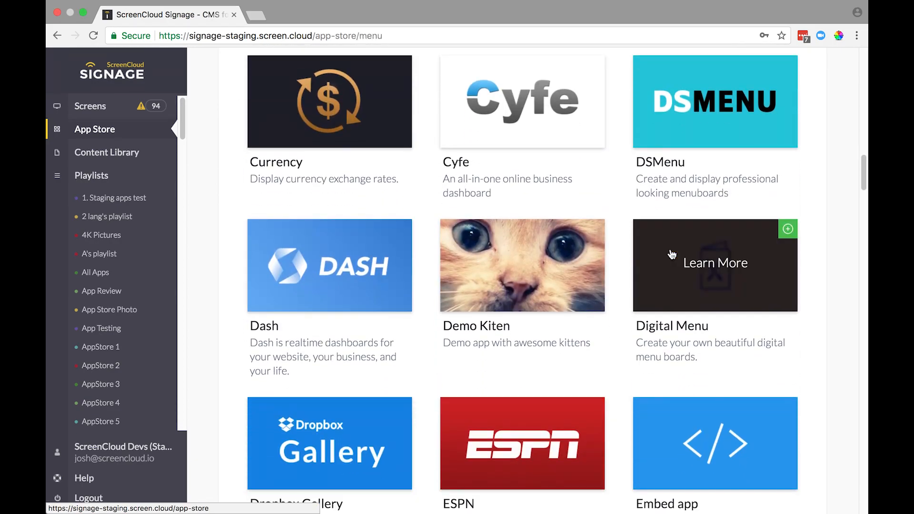
click(715, 263)
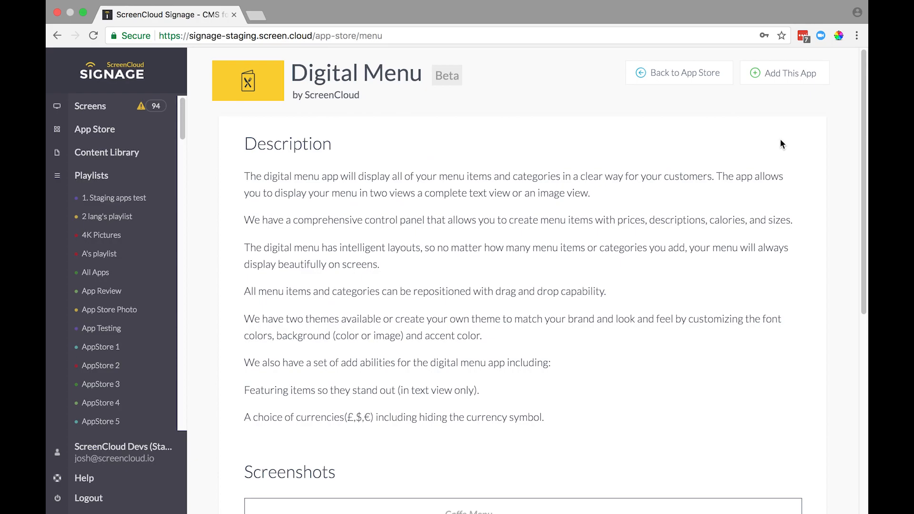
click(784, 74)
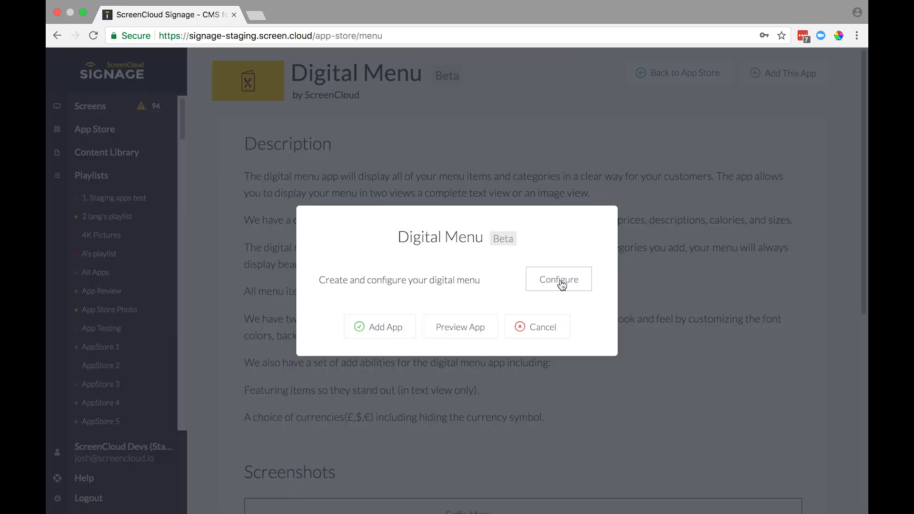
click(557, 279)
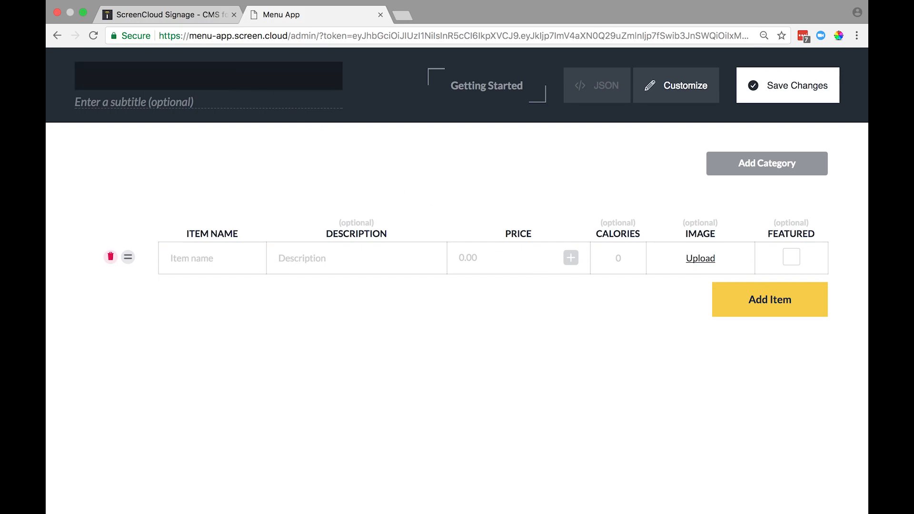
- Enter 'Josh's Pizza' as the menu title and 'Specials' as the subtitle
text(Josh's Pizza)
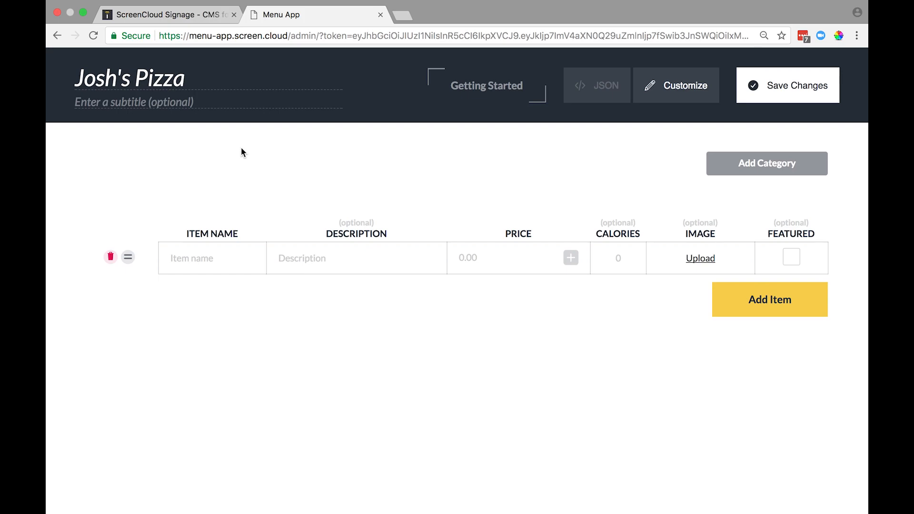
text(Specials)
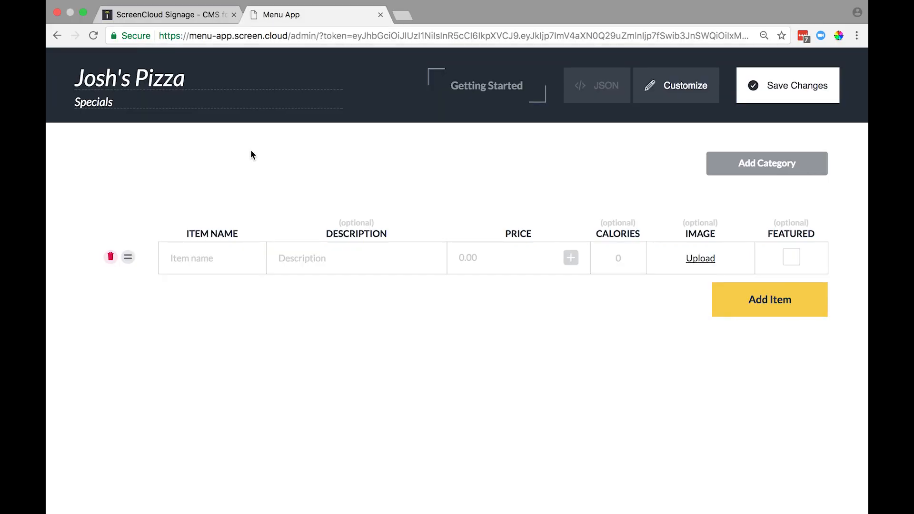
mouse_move(763, 159)
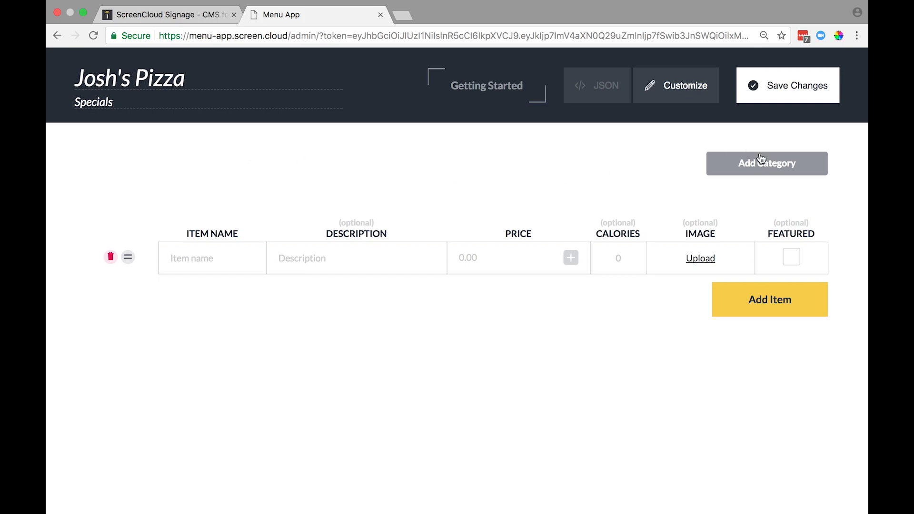
- Add a new menu category and rename it from the placeholder to PIZZA
click(767, 163)
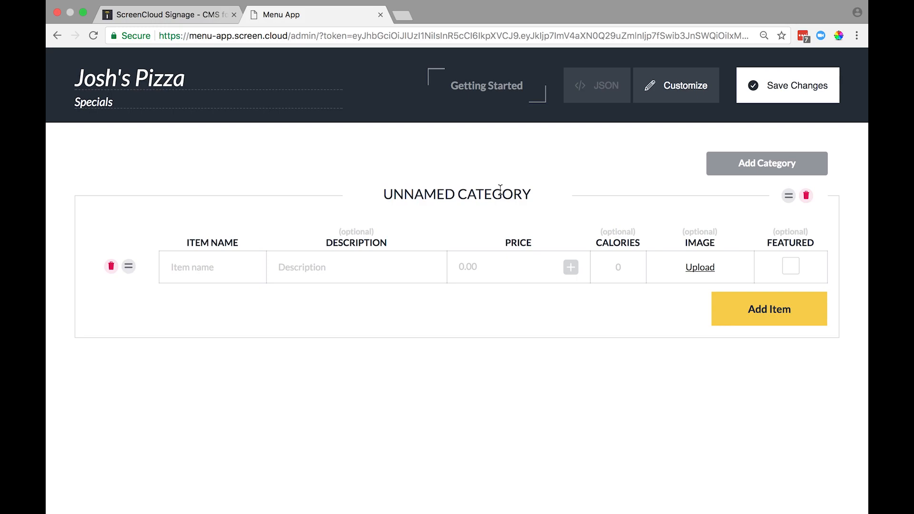
double_click(456, 194)
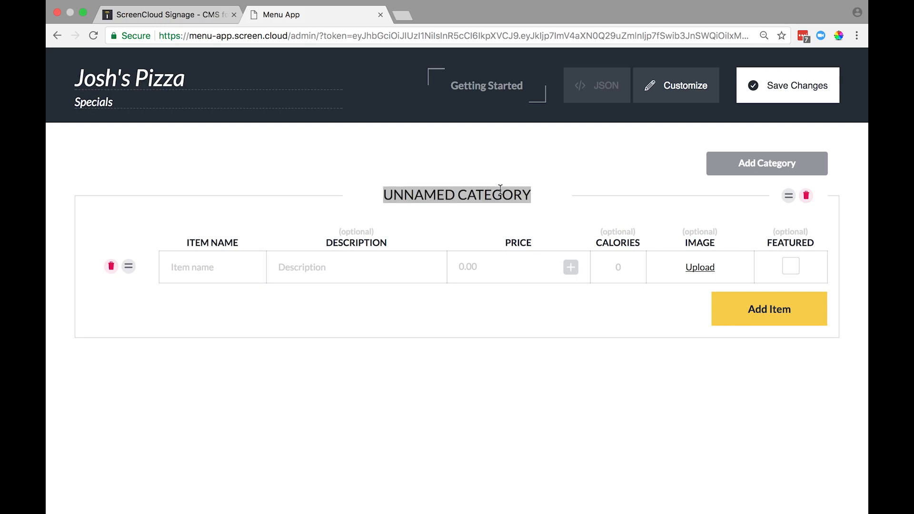
text(PIZZA)
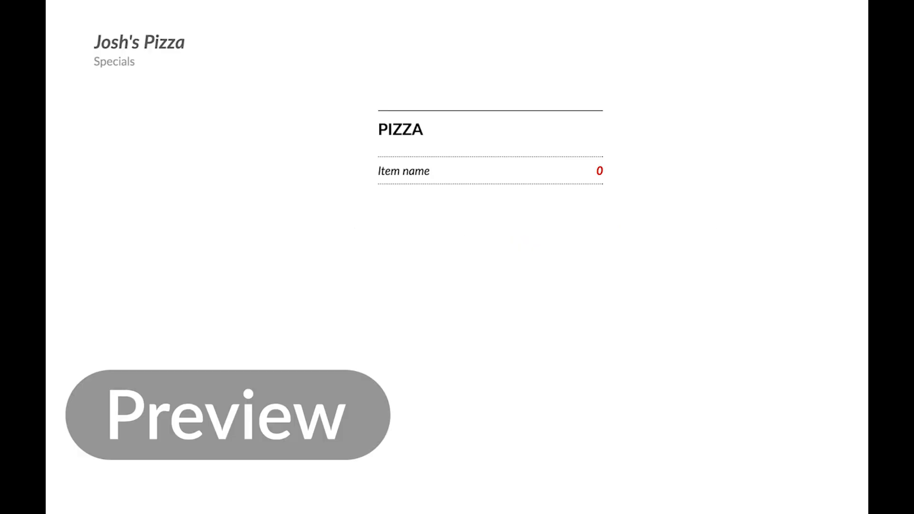
click(227, 415)
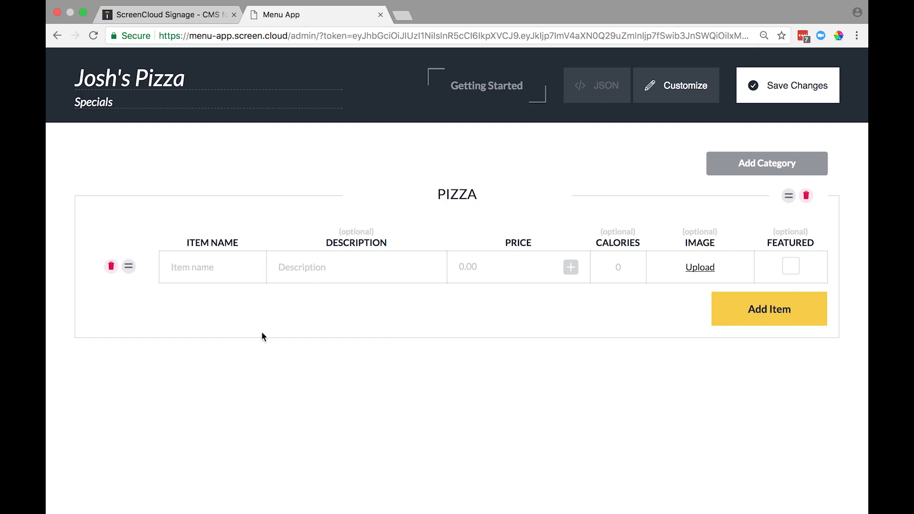
- Enter Margherita, 'Cheese & tomato sauce on baked dough.', price 9.00, 870 calories, and add a blank row
text(Margherita)
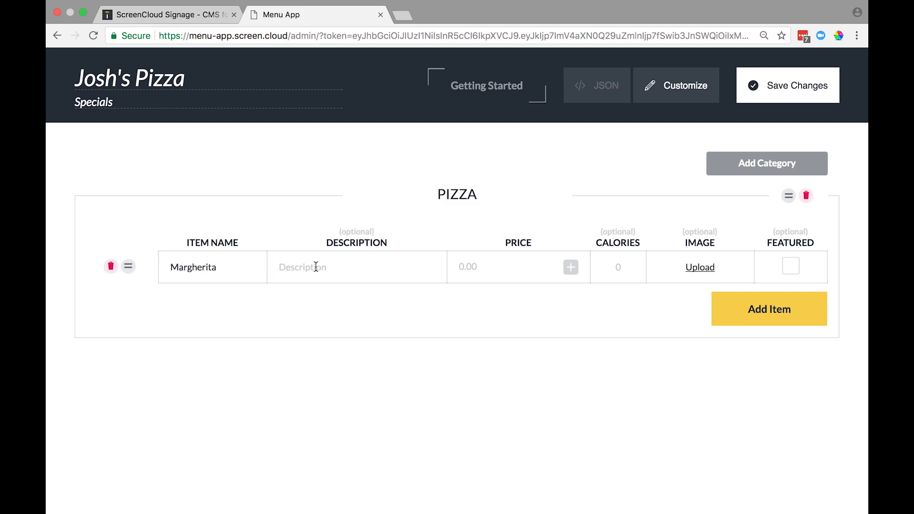
text(Cheese & tomato sauce on baked dough.)
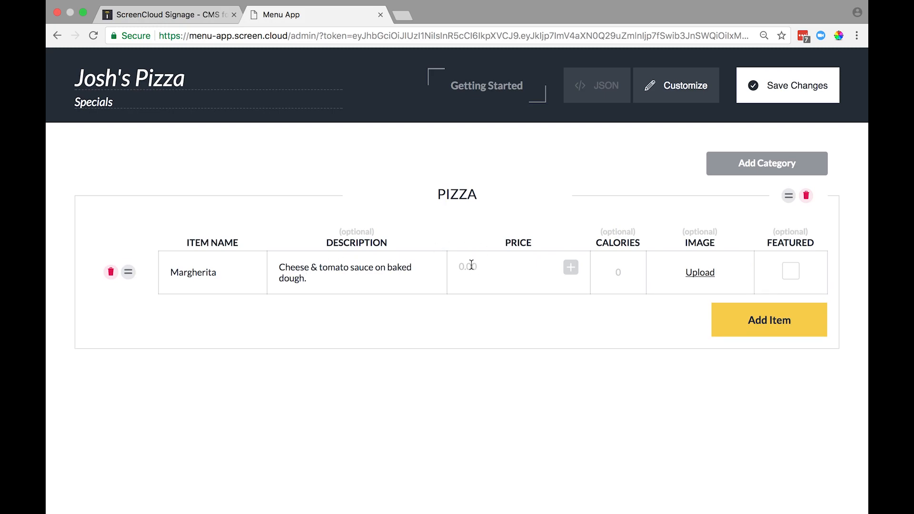
text(9.00)
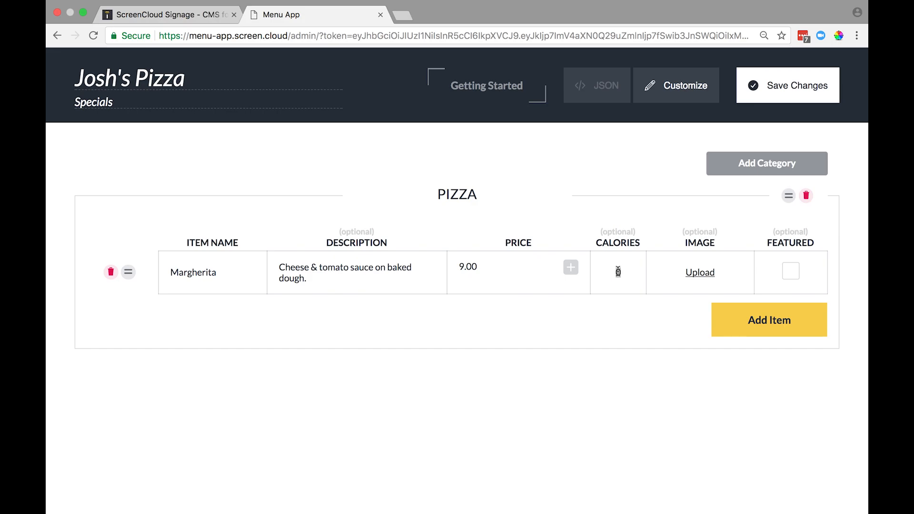
text(870)
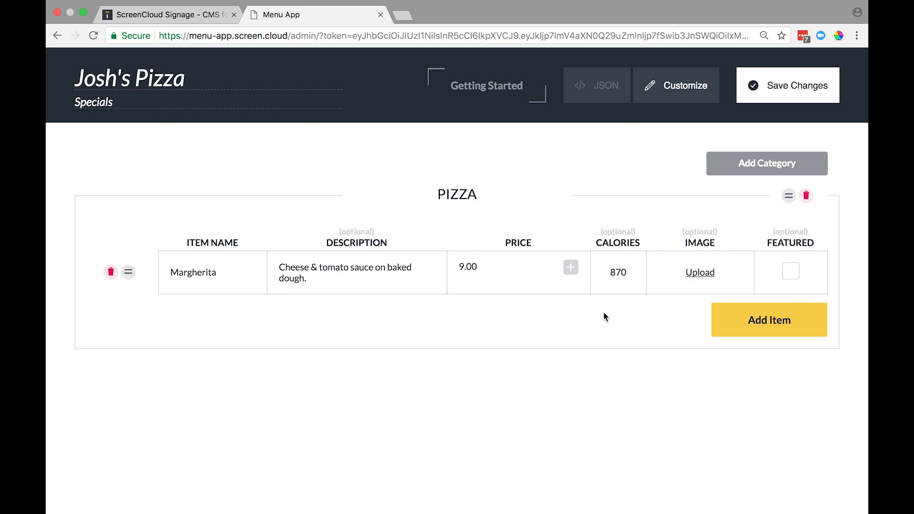
click(768, 320)
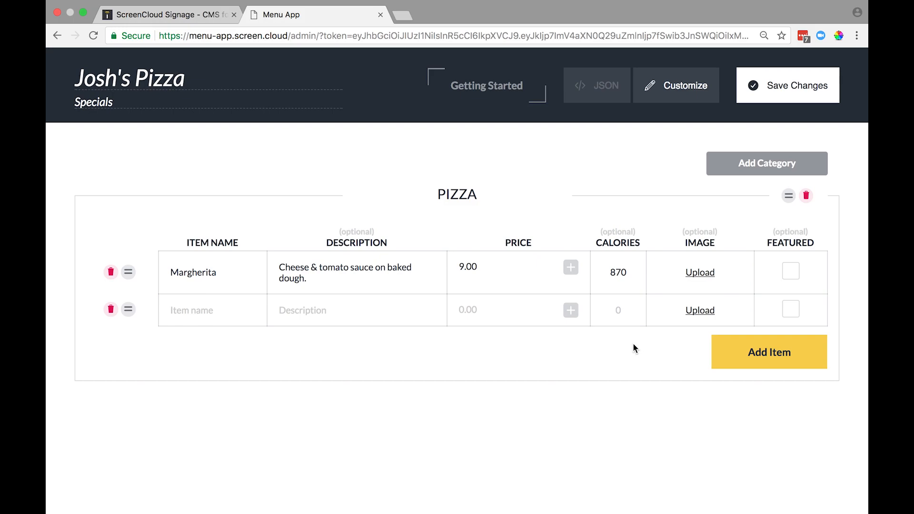
- Name the second item Ham & Mushroom and give it its ham-and-mushroom description
click(212, 310)
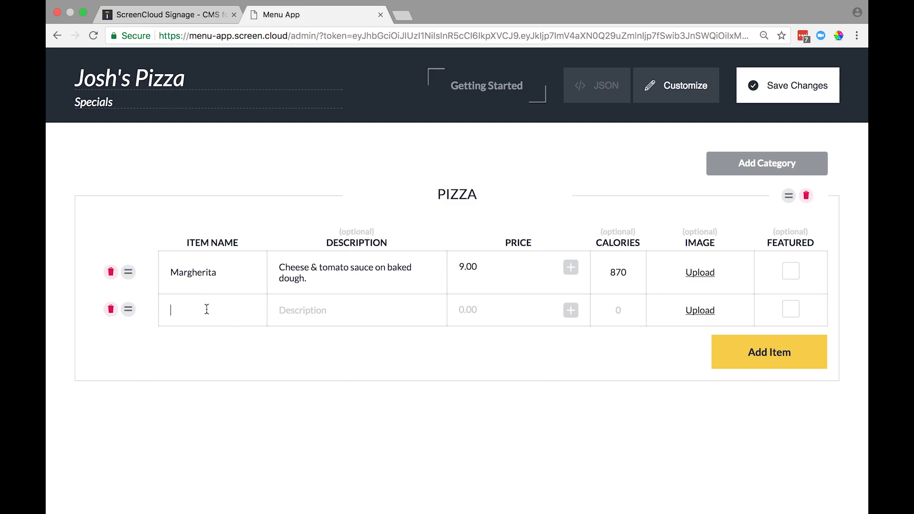
text(Ham & Mushroom)
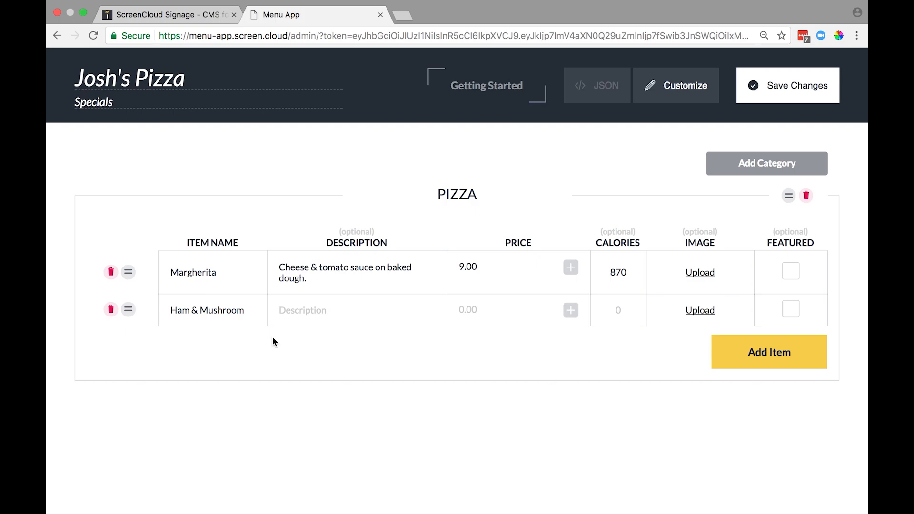
text(Ham & mushroom with cheese & tomato sauce on baked dough.)
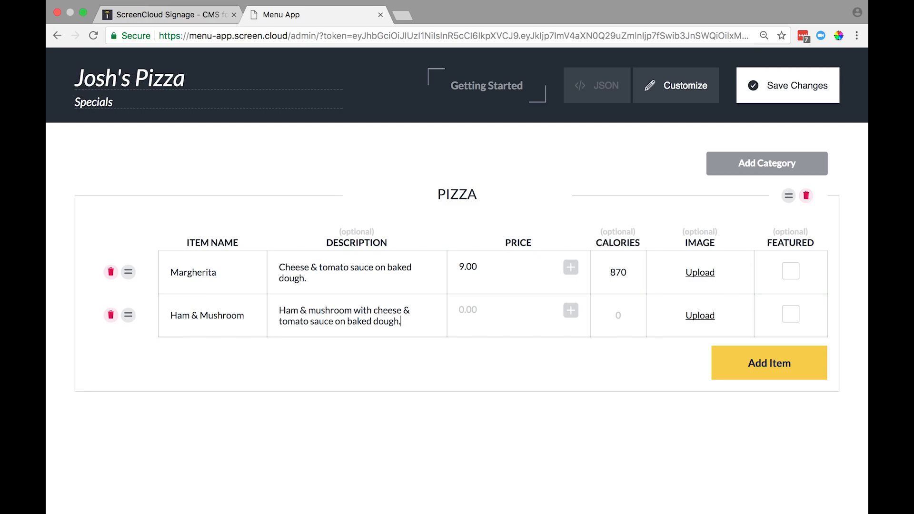
mouse_move(570, 309)
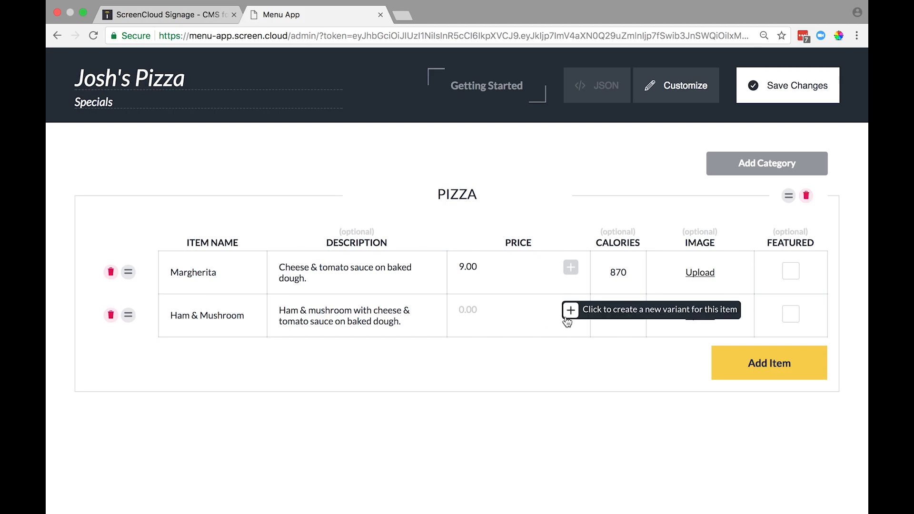
- Split Ham & Mushroom into Small, Medium and Large variants priced 9, 10.00 and 11.00
click(570, 309)
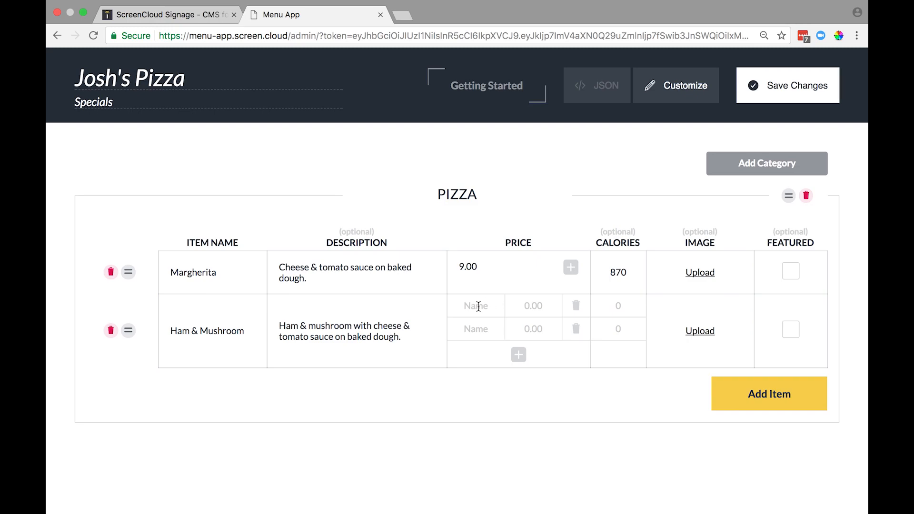
text(Small)
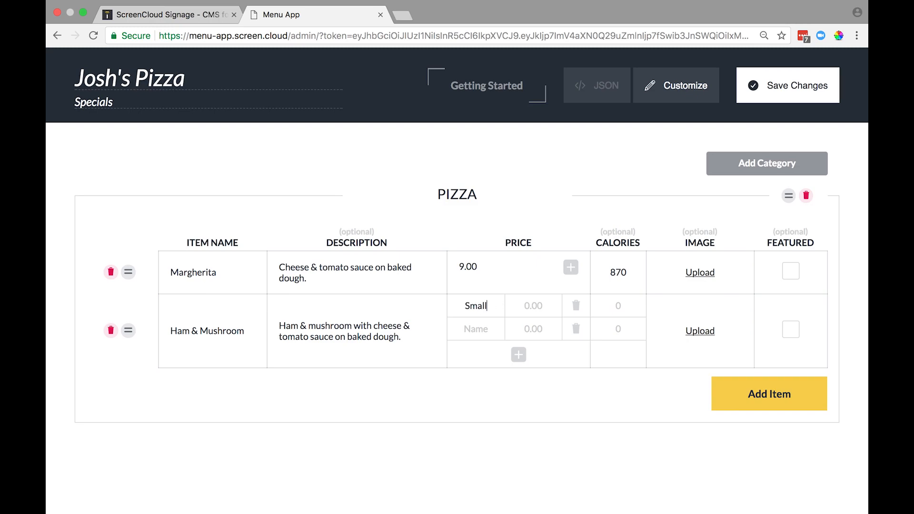
text(9.00)
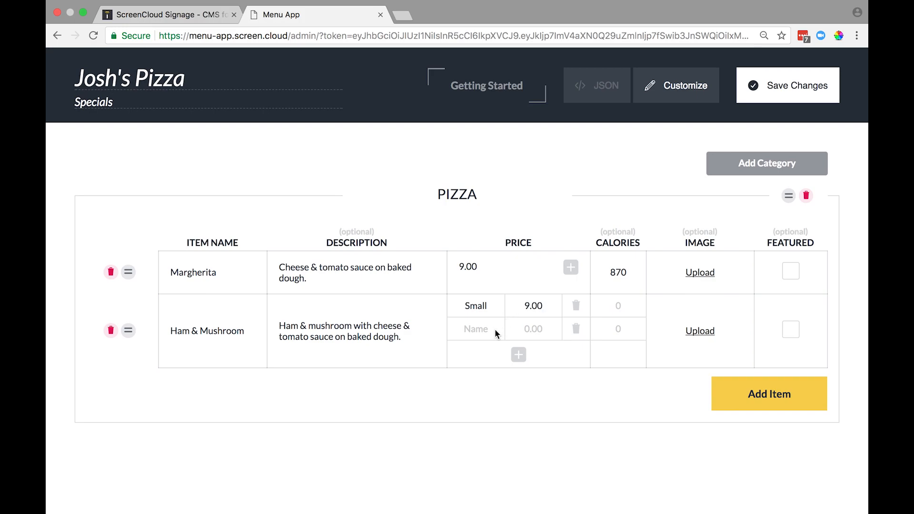
text(Medium)
text(10)
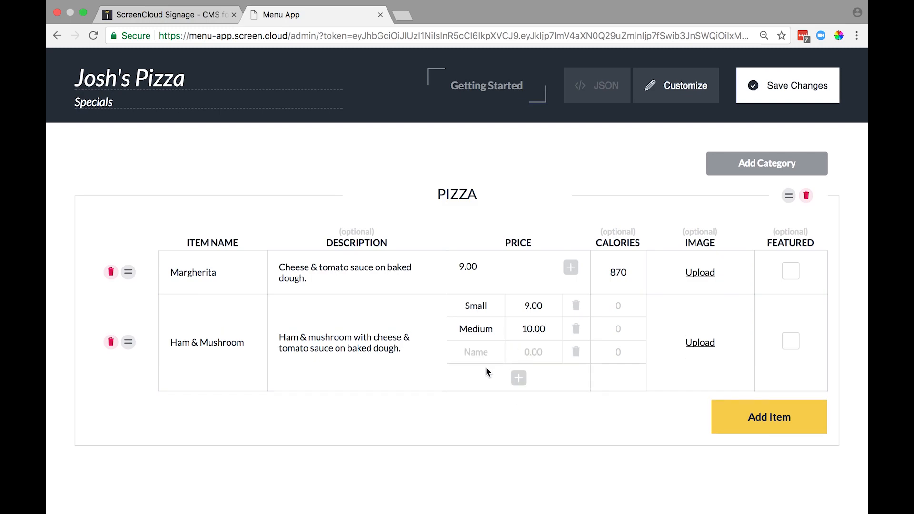
click(475, 351)
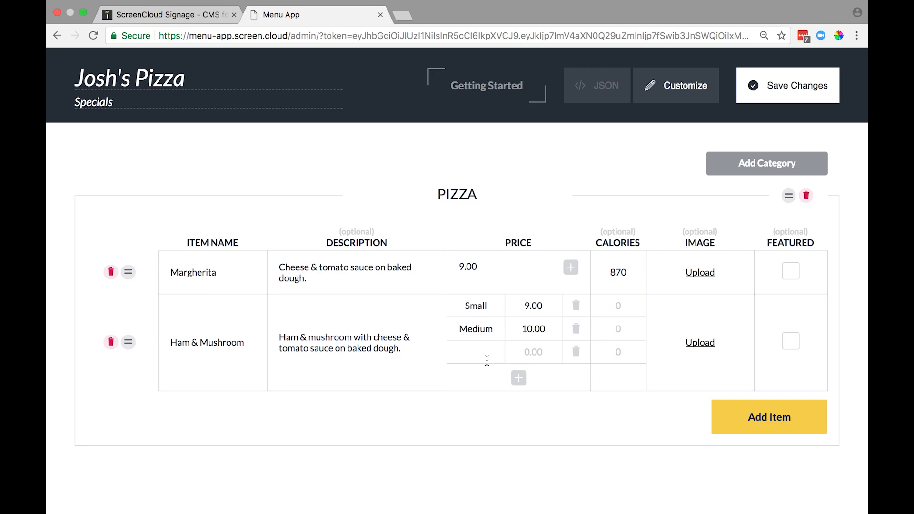
text(Large)
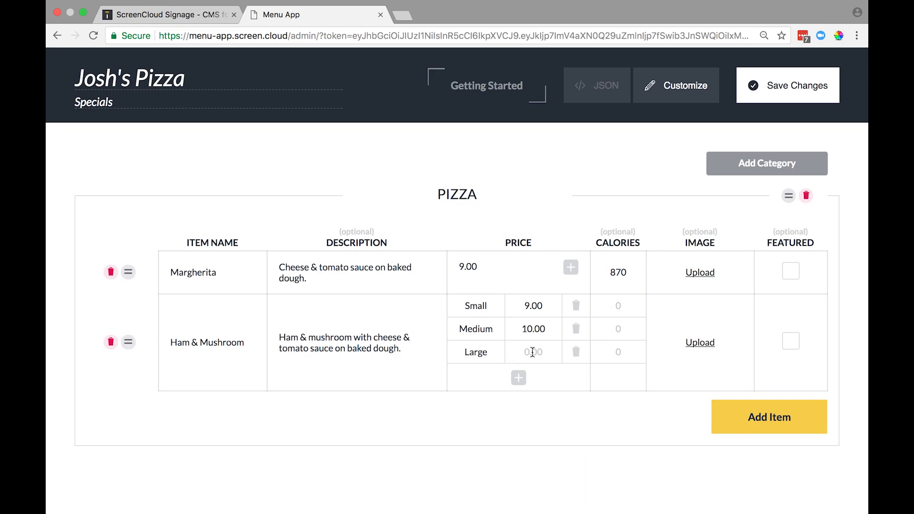
text(11.00)
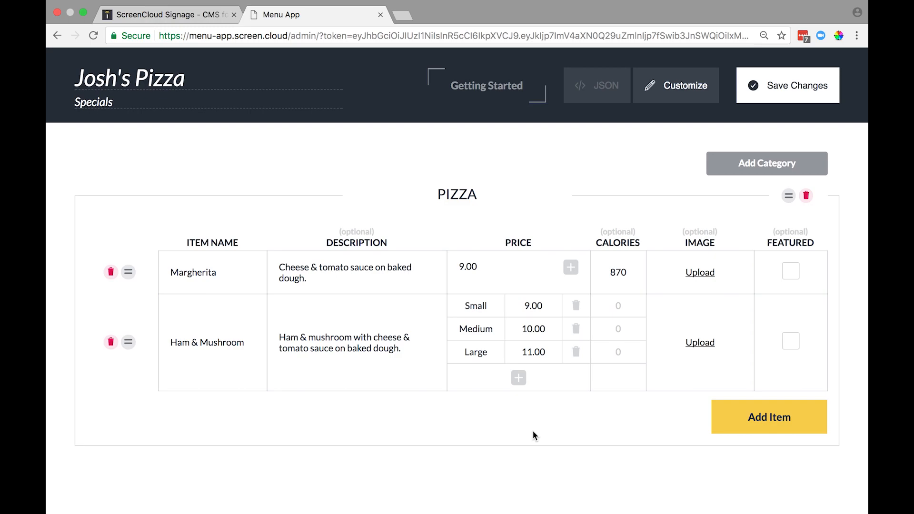
- Set the size calories to 910, 930 and 970
click(617, 306)
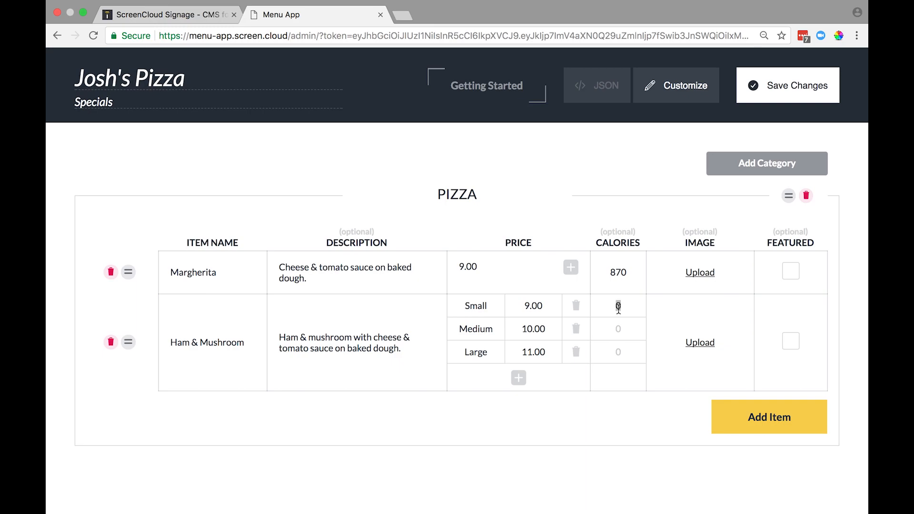
text(910)
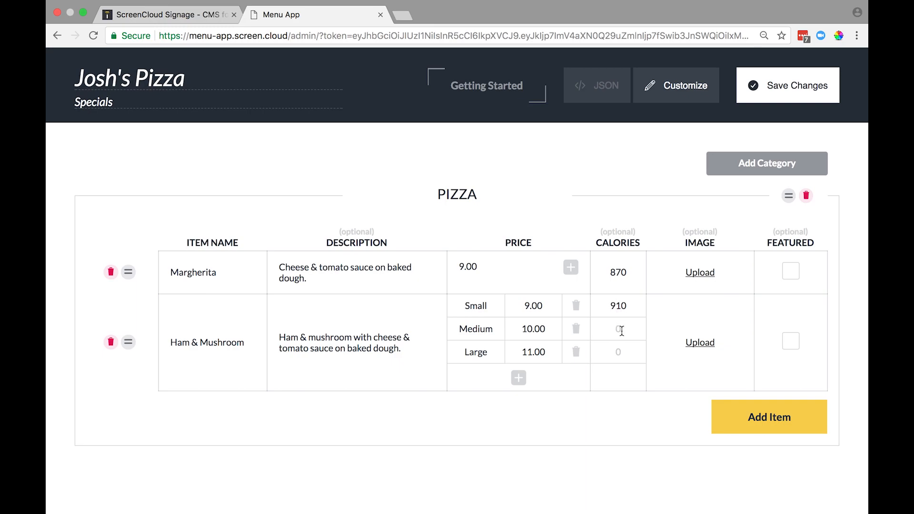
text(930)
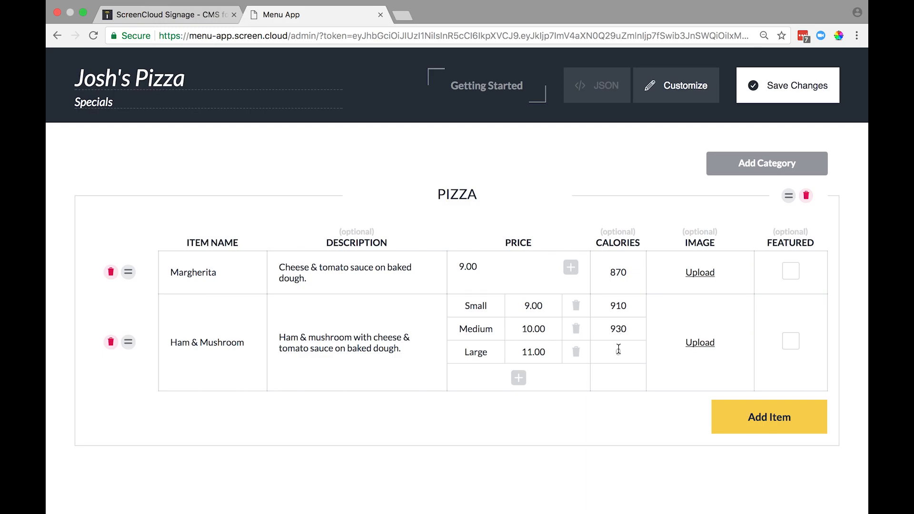
text(970)
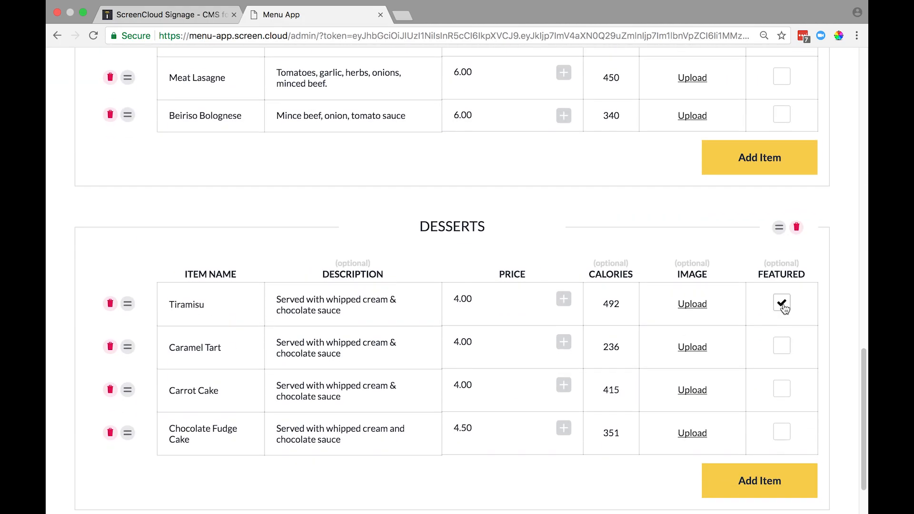
- Toggle Tiramisu's Featured checkbox in the Desserts category
click(781, 303)
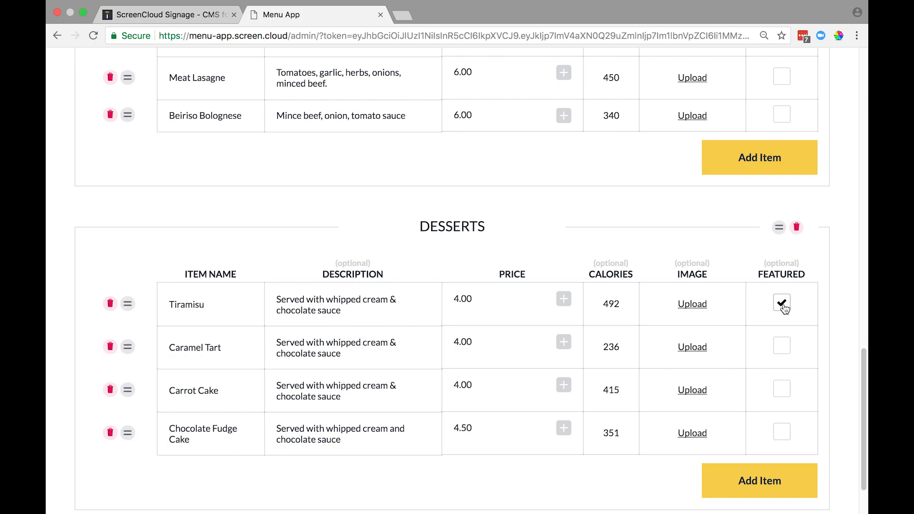
click(781, 303)
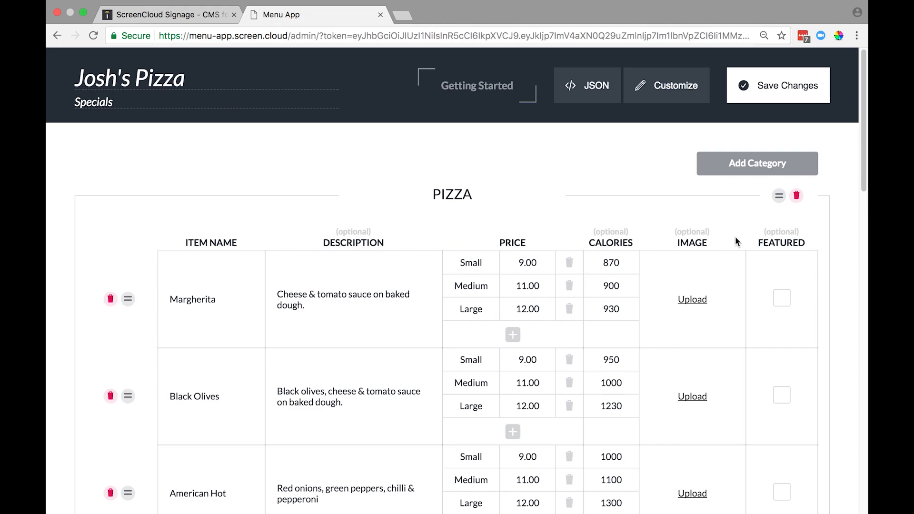
- Upload matching JPG photos to the pizza items, including the Meat Feast photo
click(693, 299)
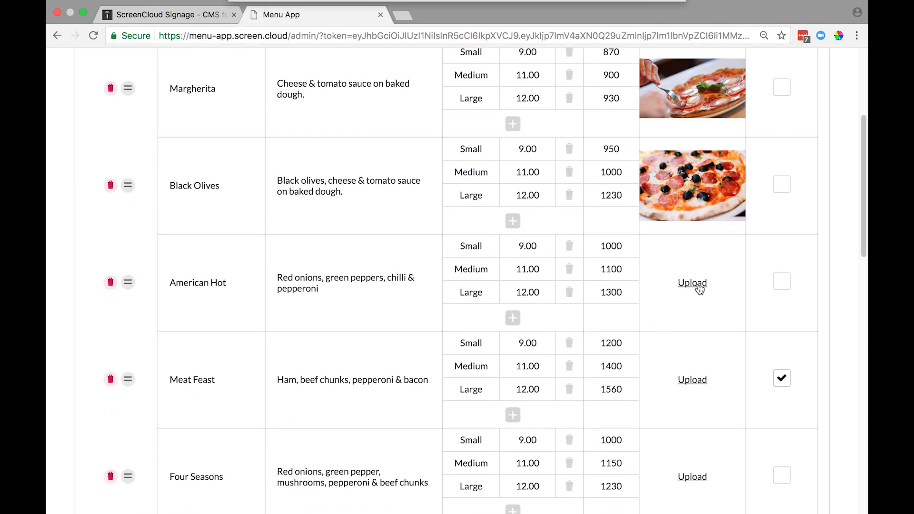
click(693, 283)
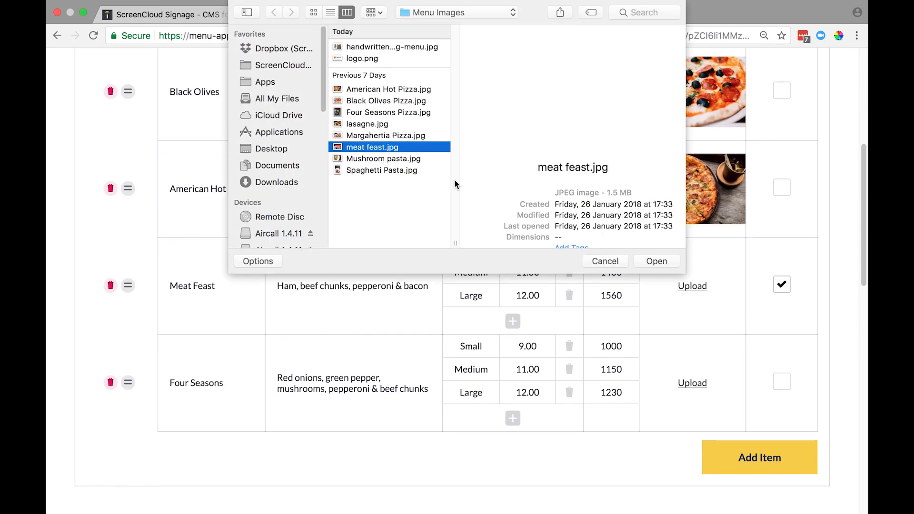
click(657, 261)
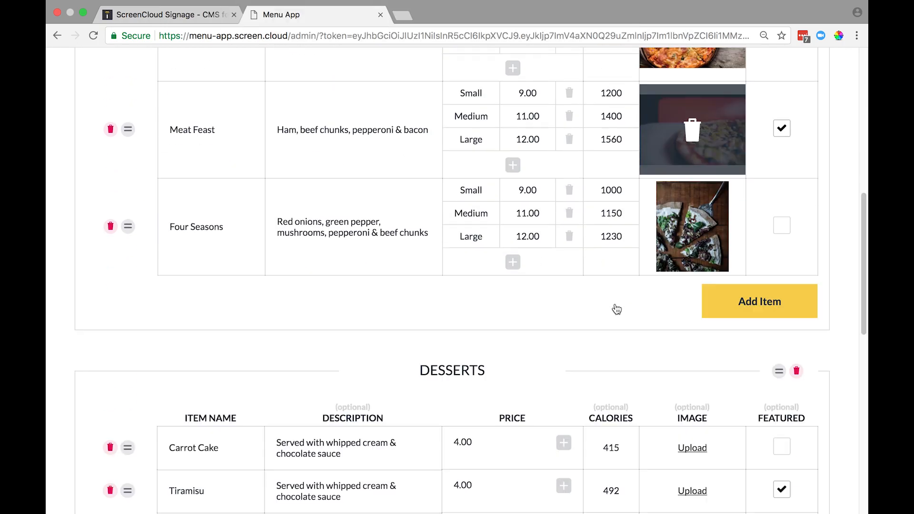
scroll(down, 3)
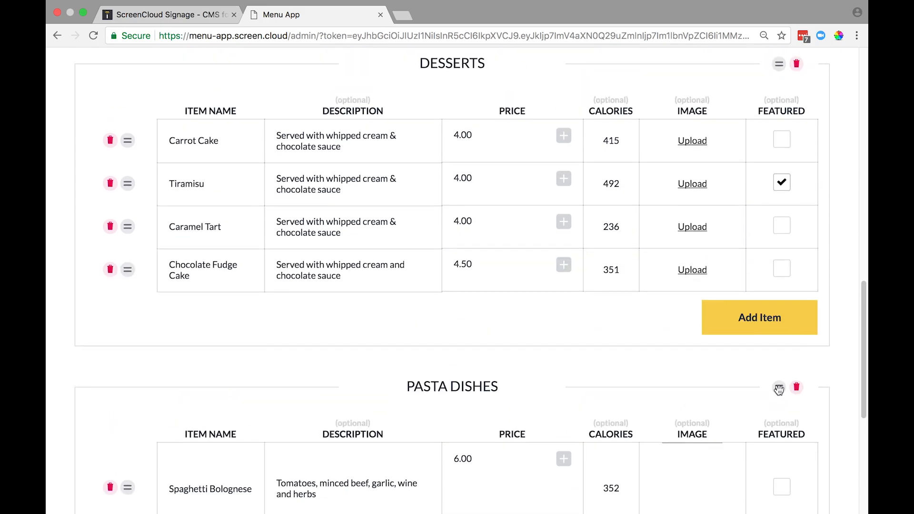
scroll(down, 3)
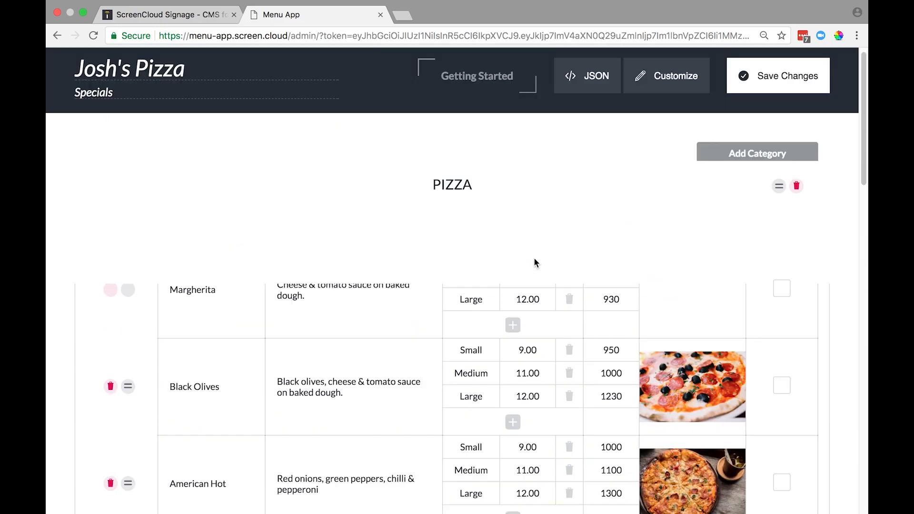
click(674, 75)
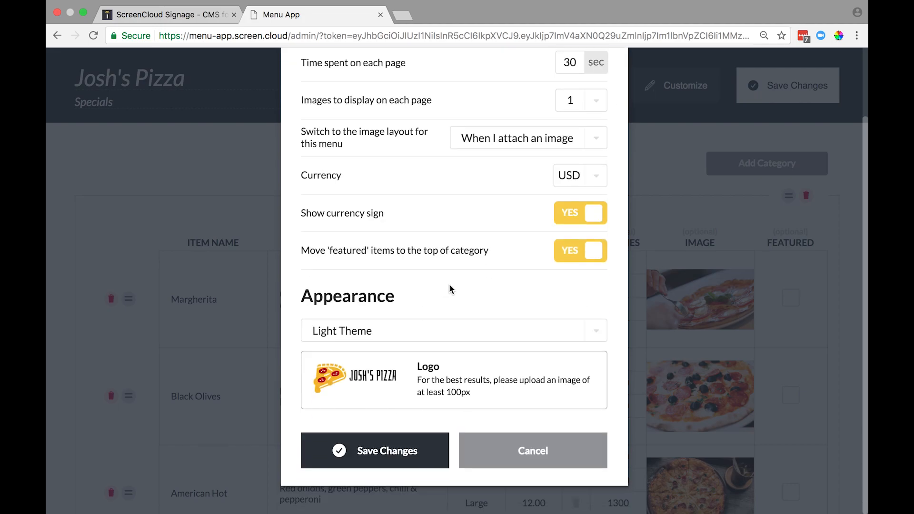
click(375, 450)
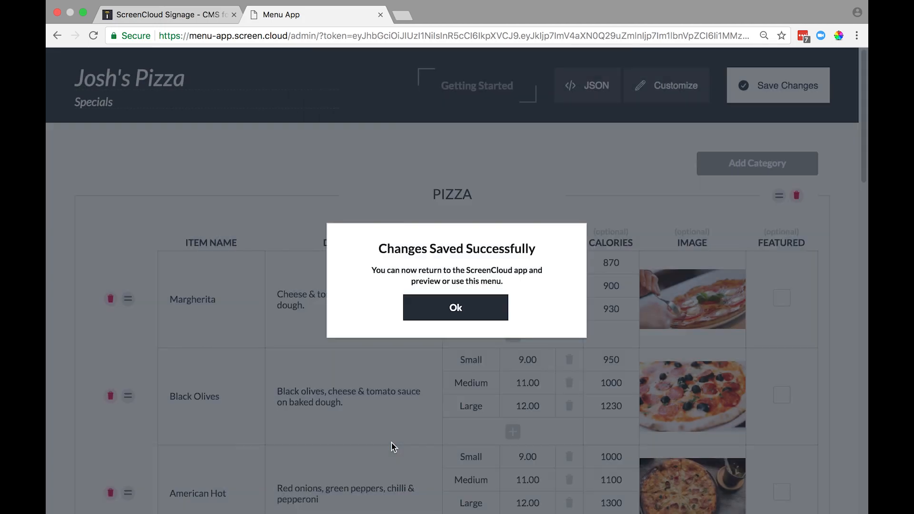
click(455, 308)
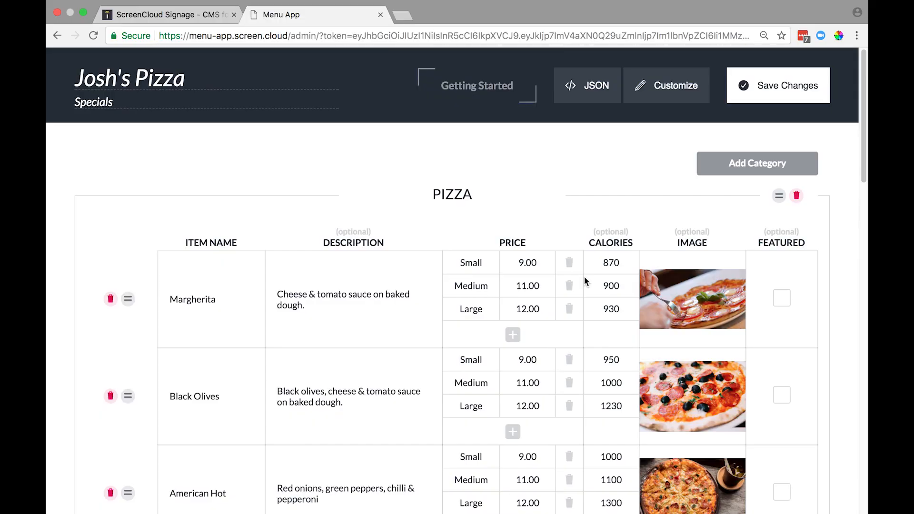
click(667, 84)
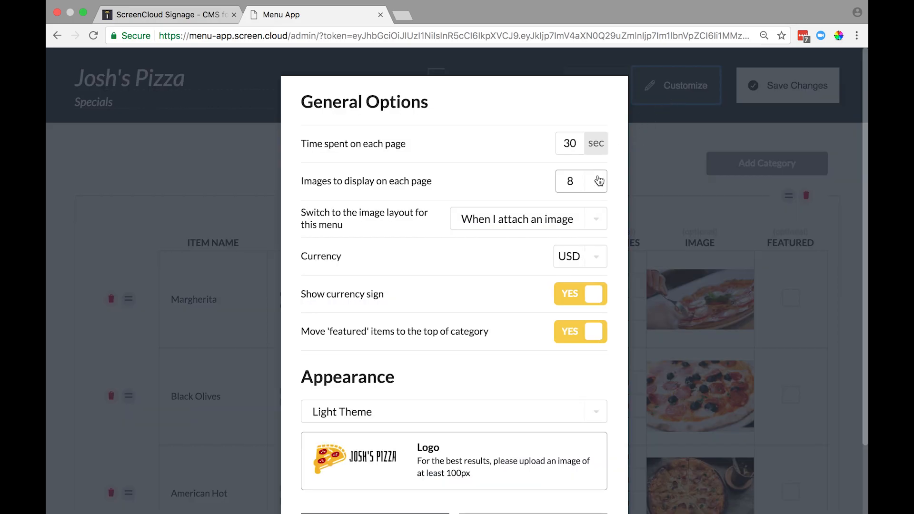
click(581, 181)
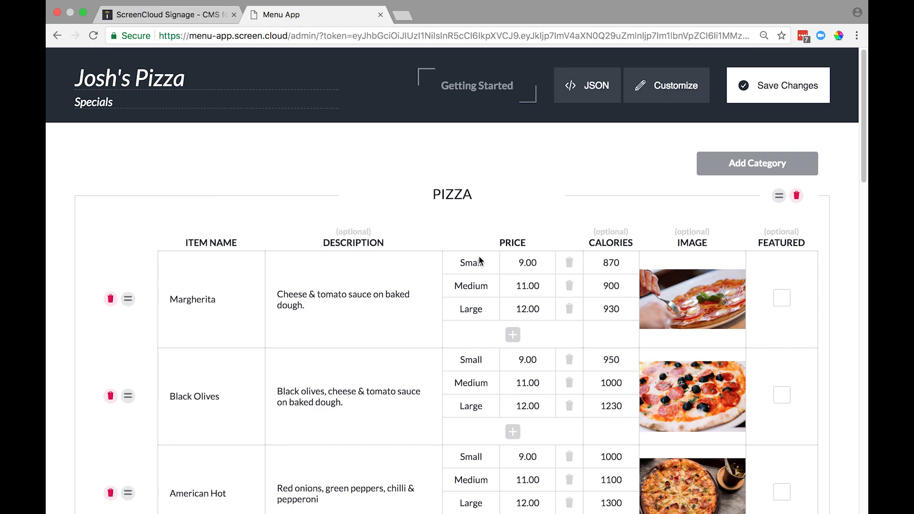
mouse_move(533, 191)
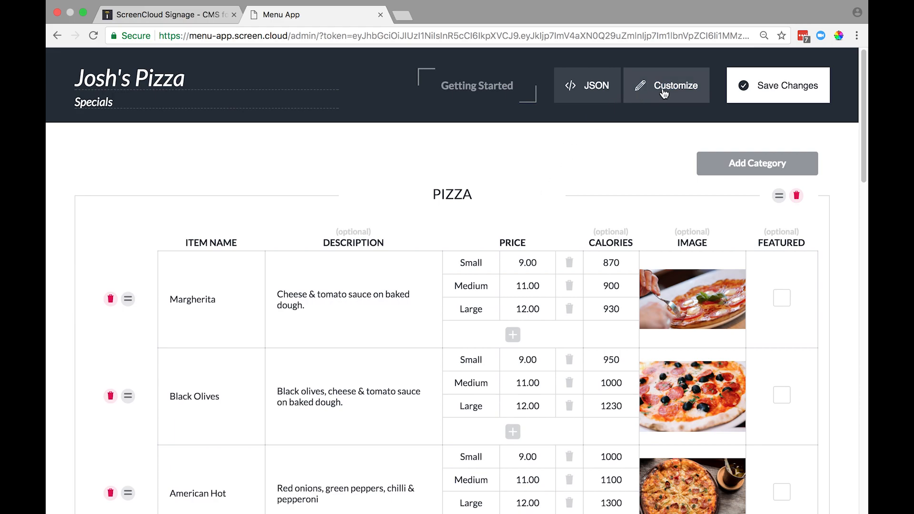
- Set the menu's Appearance to Custom Theme in the Customize options
click(667, 85)
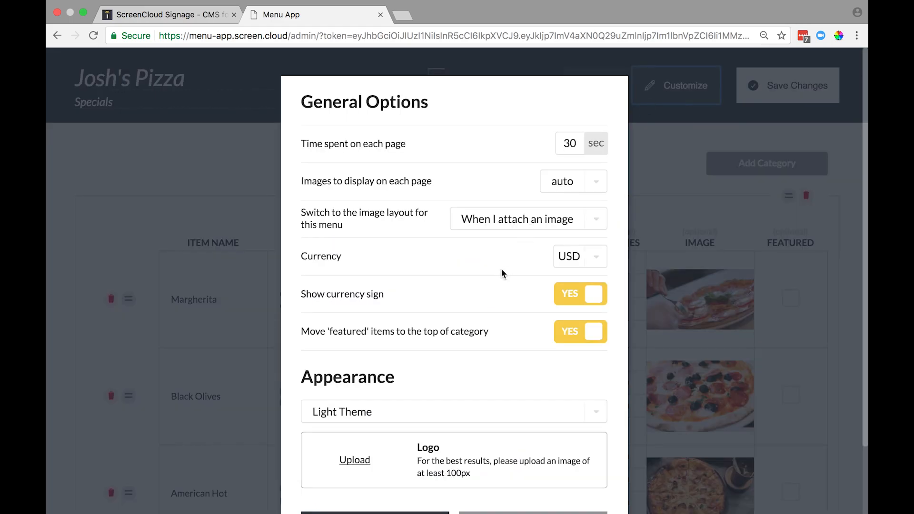
scroll(down, 3)
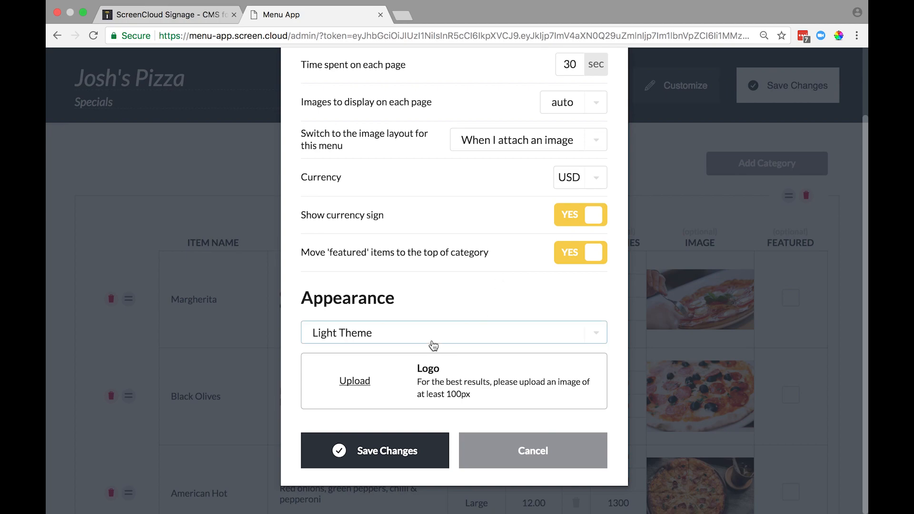
click(454, 333)
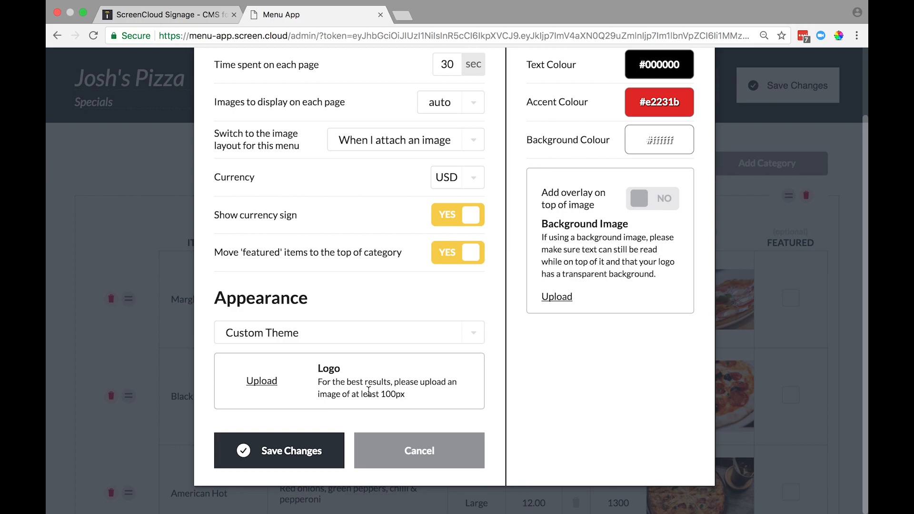
mouse_move(262, 386)
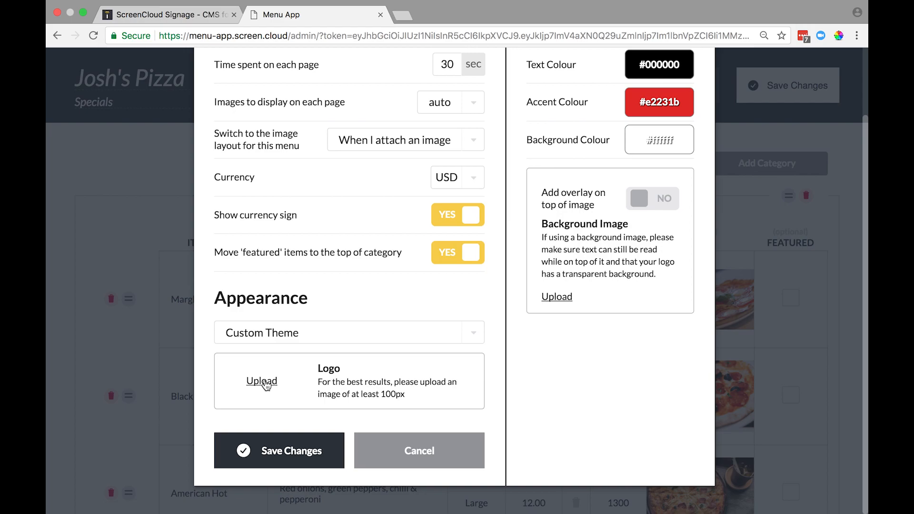
- Upload logo.png as the menu logo
click(262, 381)
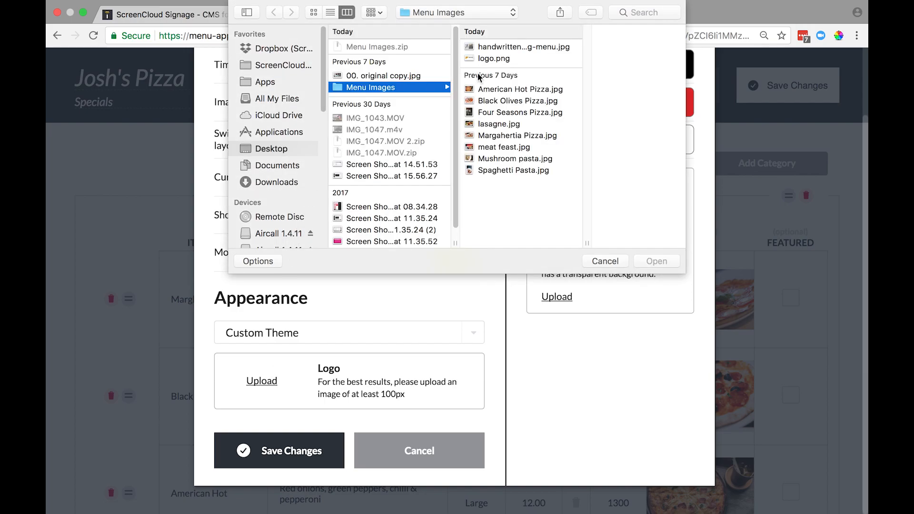
click(605, 261)
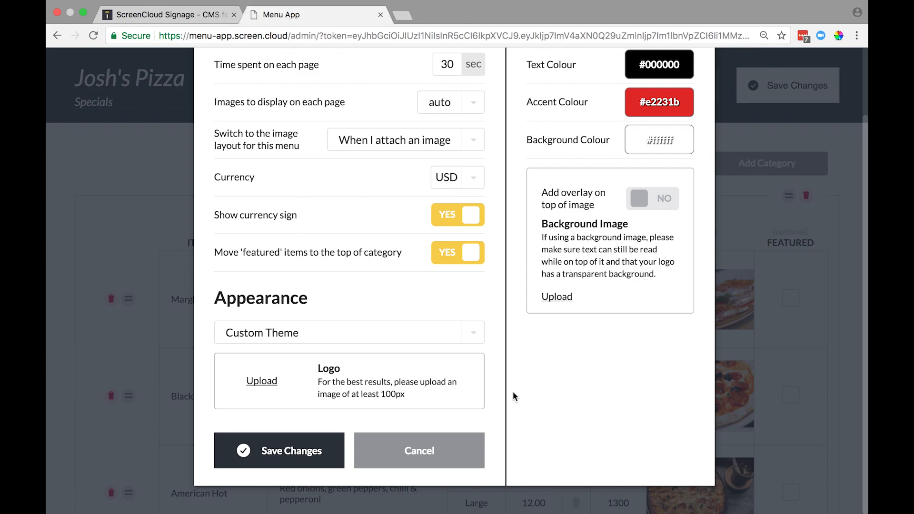
click(261, 381)
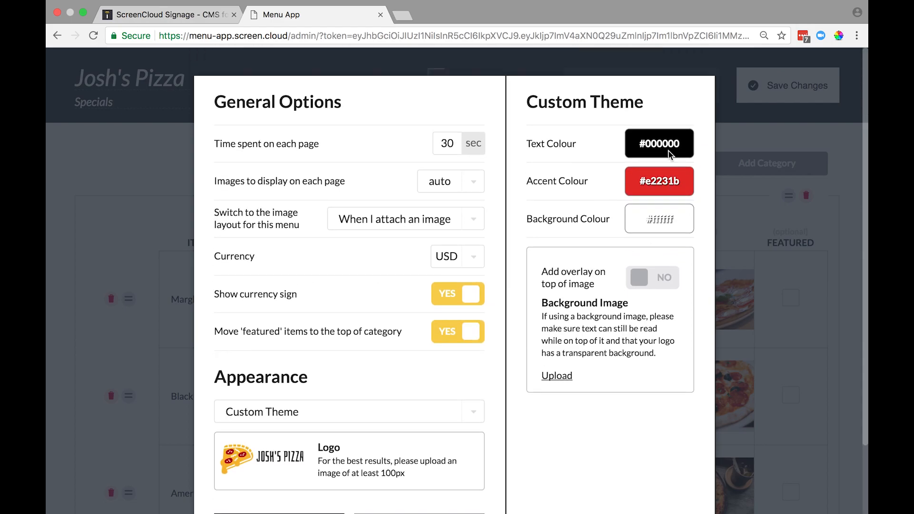
- Set the custom theme's text colour to orange #da4b08 and start the background colour at a green shade
click(659, 144)
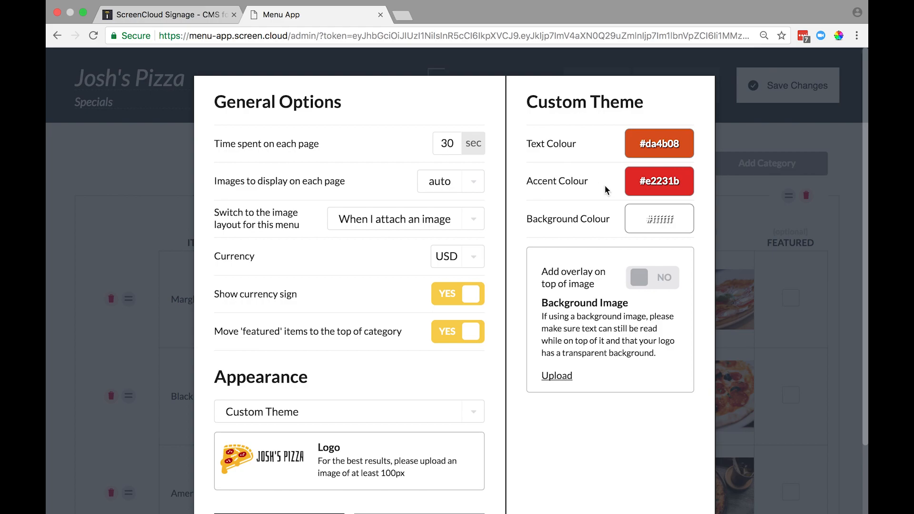
click(660, 219)
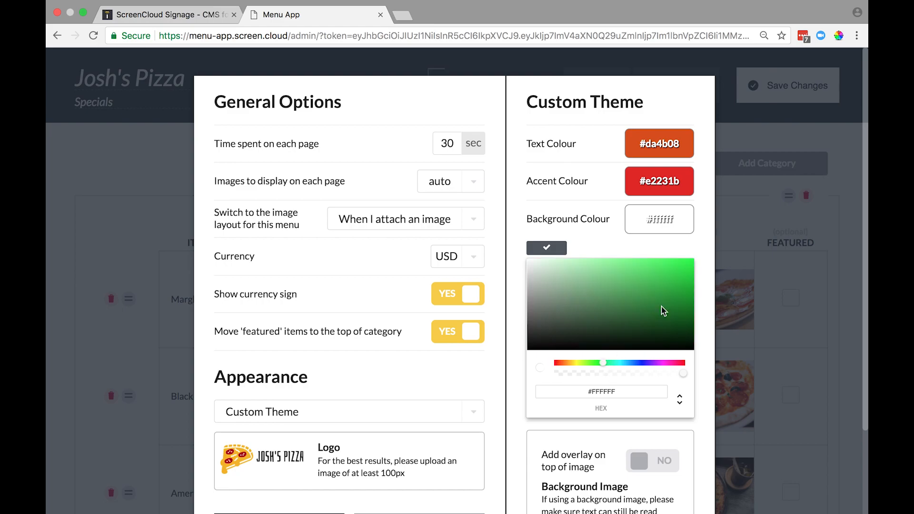
click(546, 248)
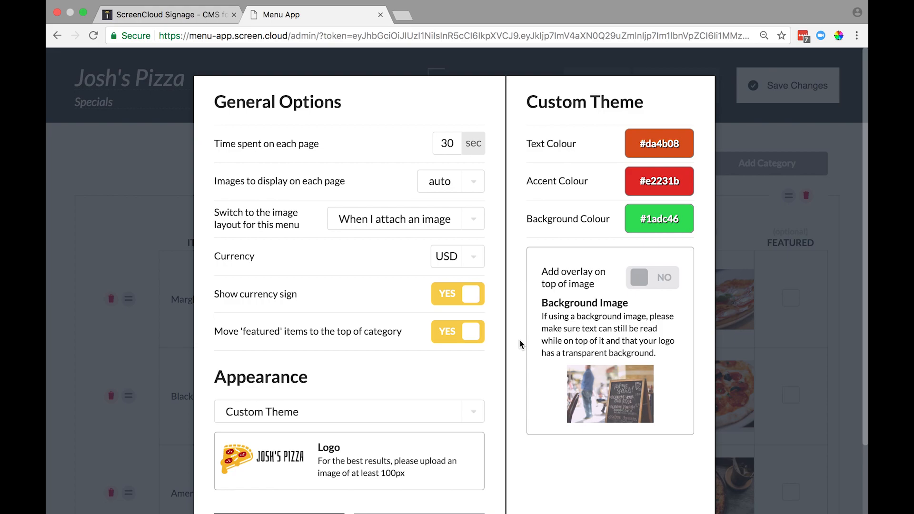
- Switch Add overlay on top of image to YES for the background photo
click(651, 277)
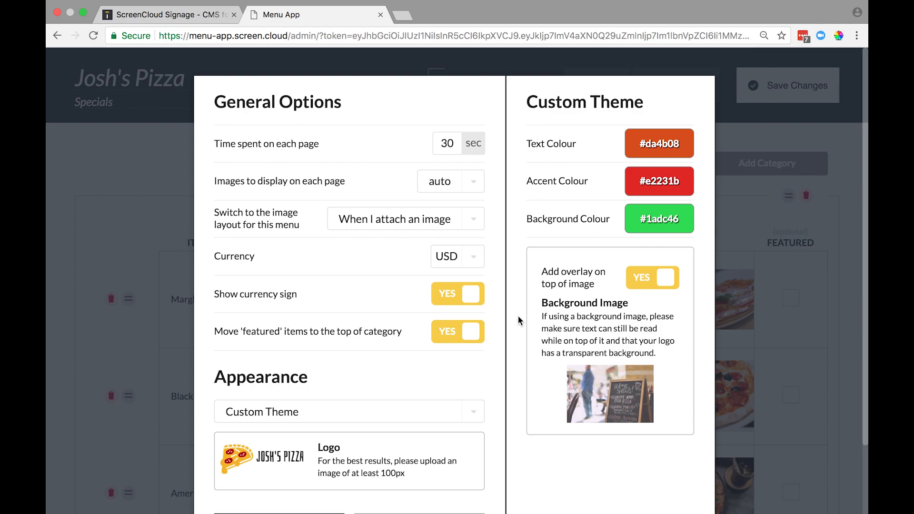
mouse_move(500, 234)
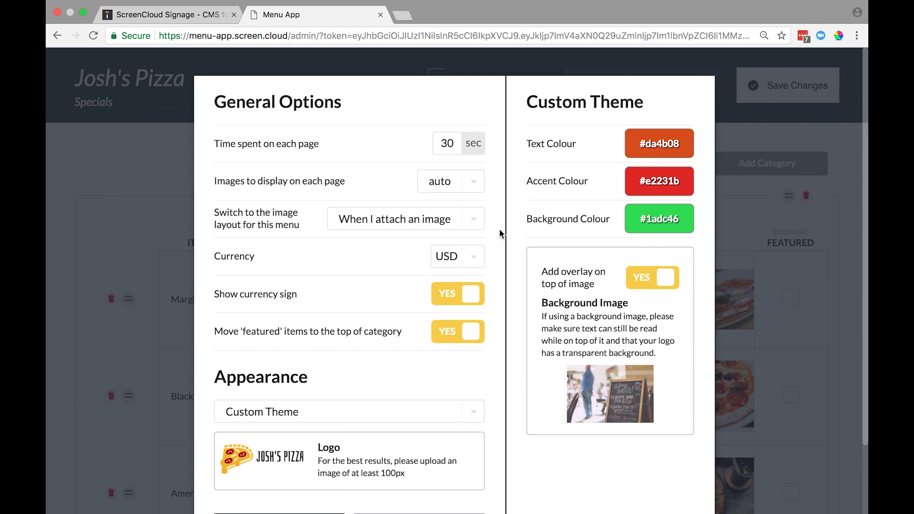
- Set Time spent on each page to 50 and Currency to EUR, leaving Show currency sign on
click(447, 143)
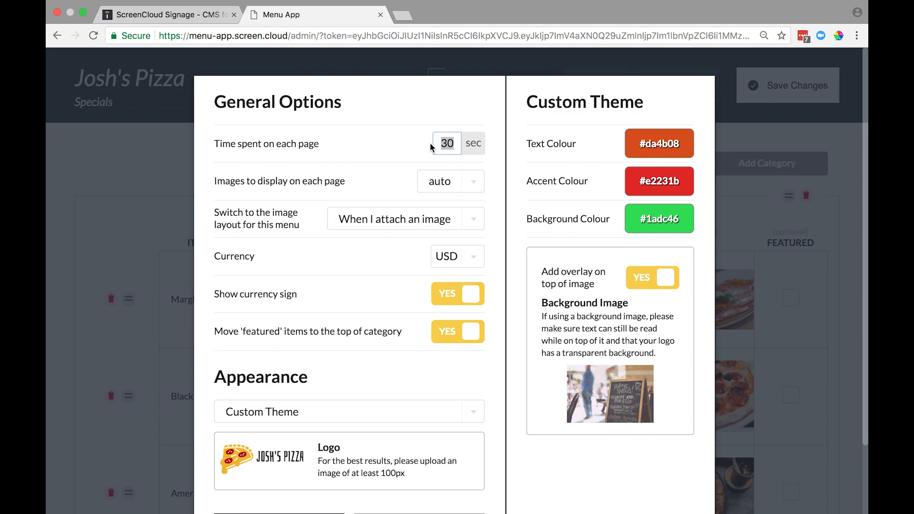
text(50)
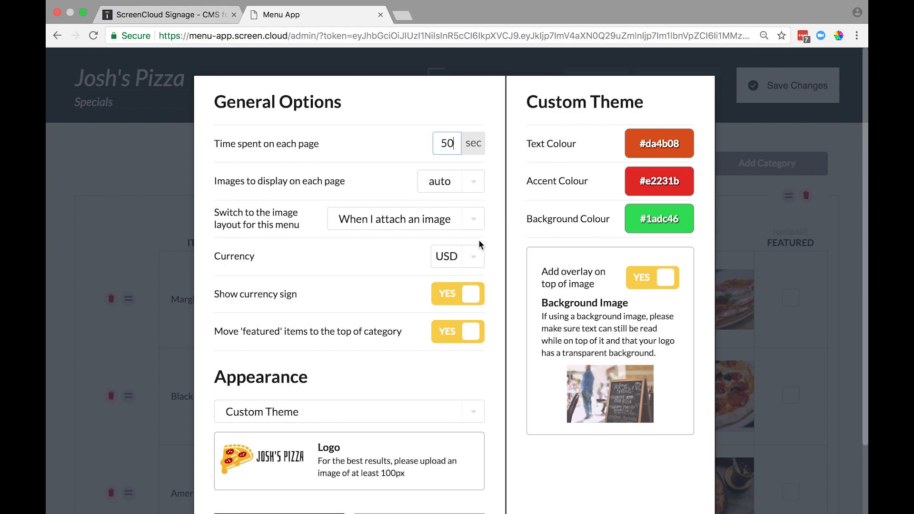
click(457, 256)
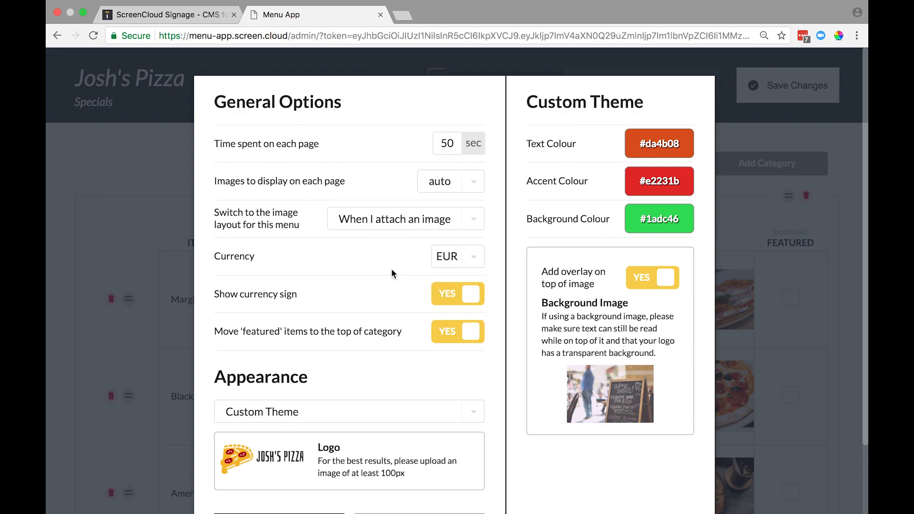
click(458, 294)
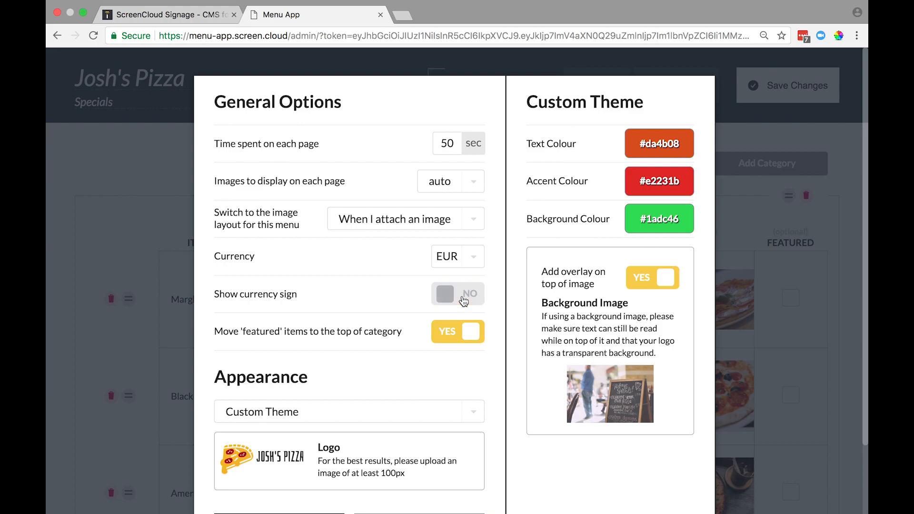
click(458, 295)
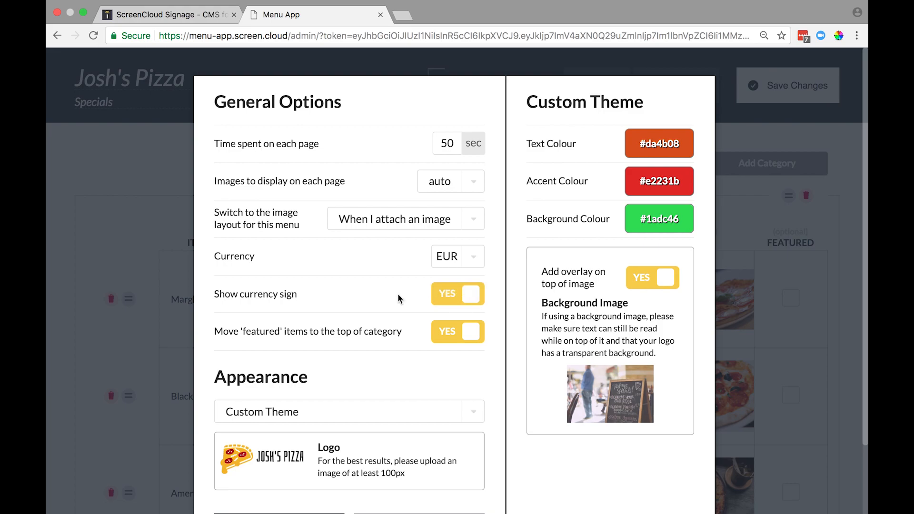